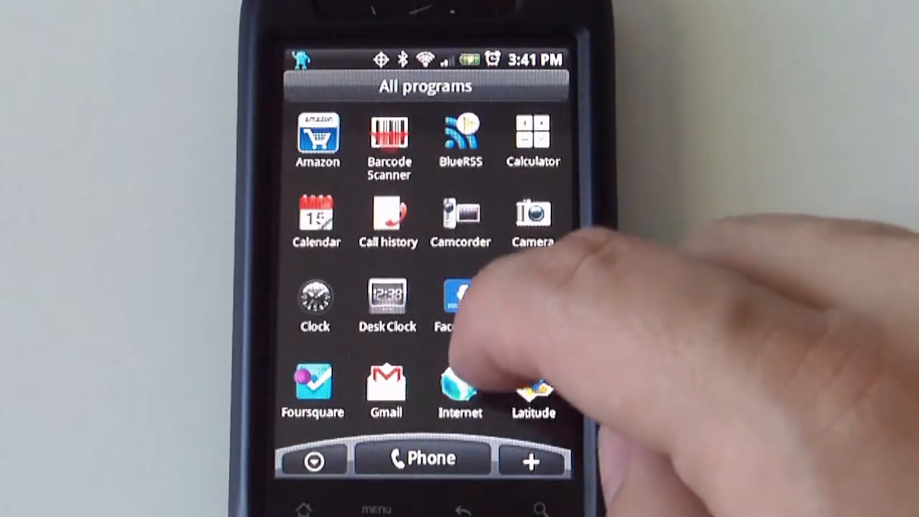
Launch the Seesmic Twitter app from the All programs drawer.
scroll(down, 3)
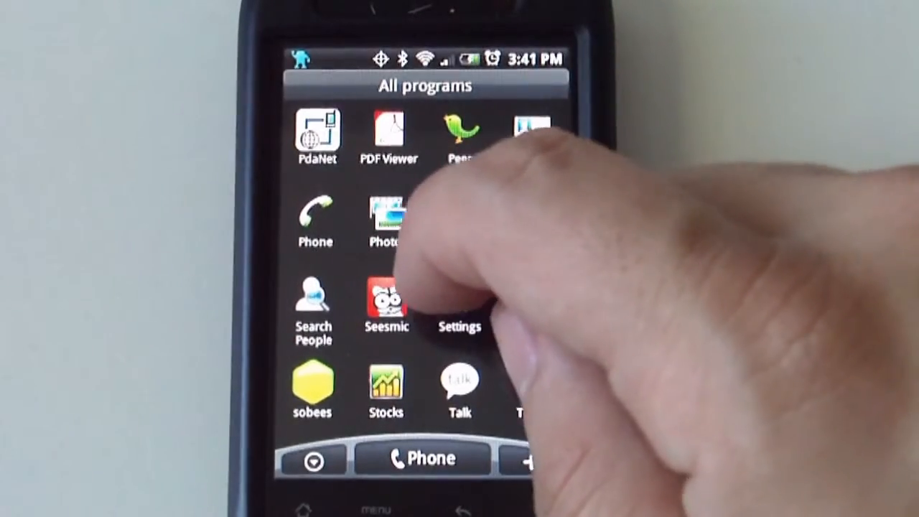
click(385, 302)
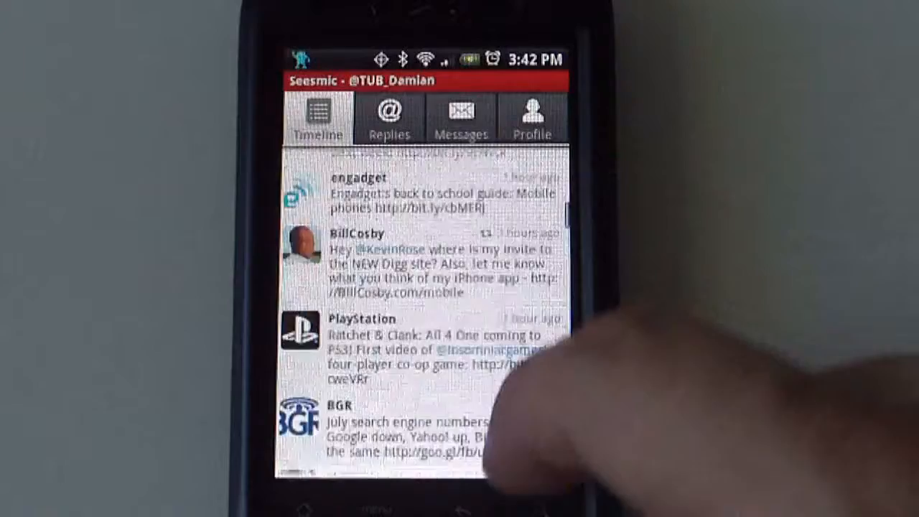
scroll(down, 3)
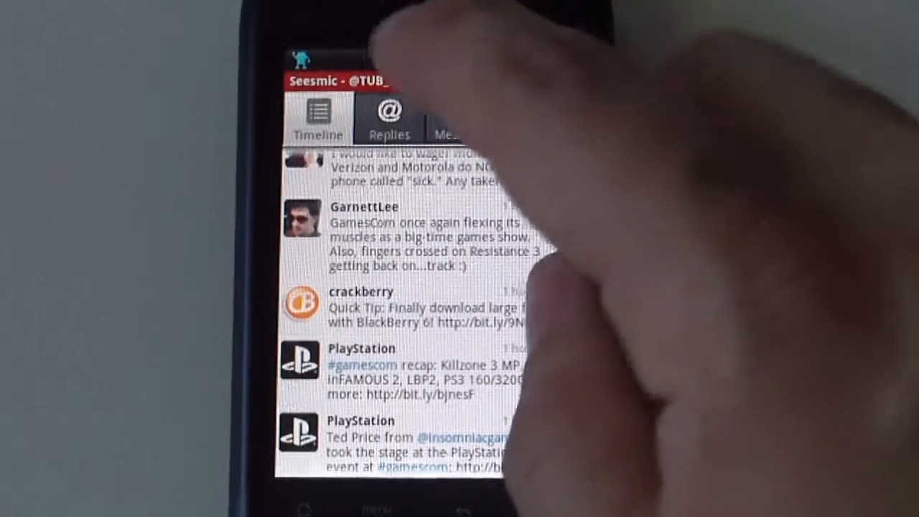
click(389, 118)
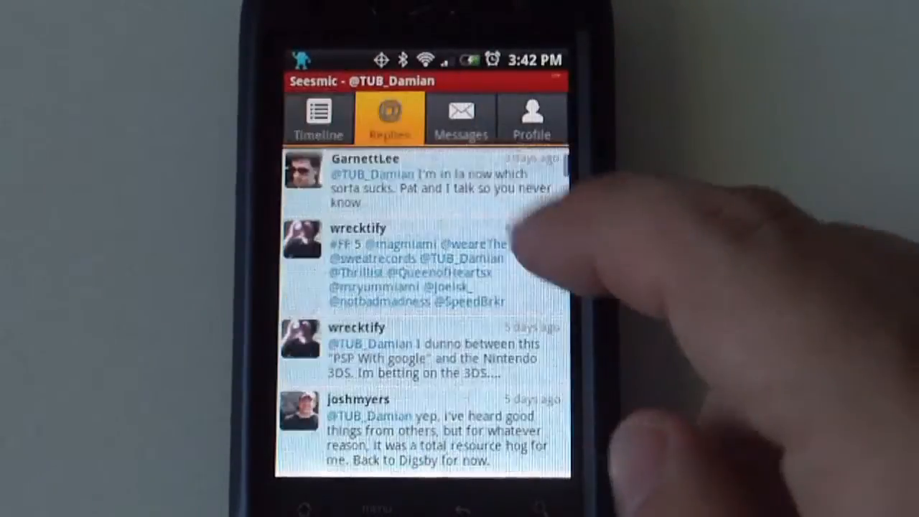
click(318, 118)
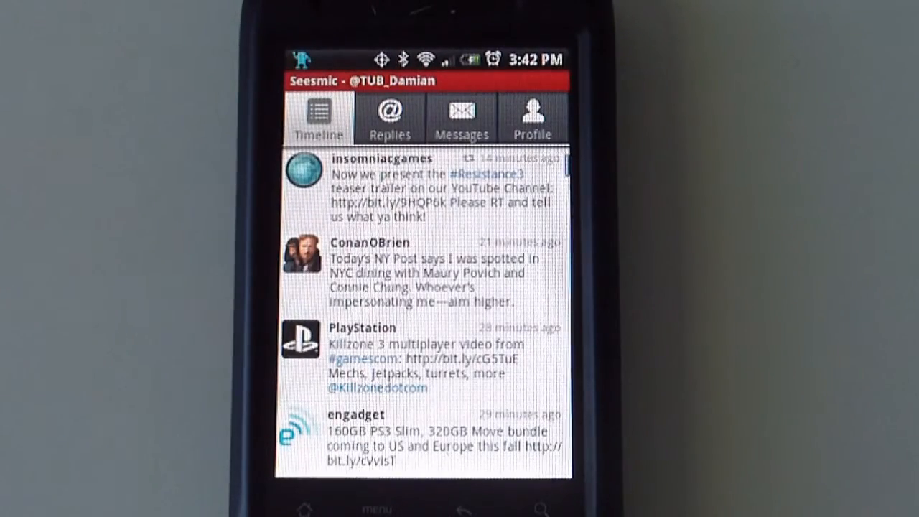
key(MENU)
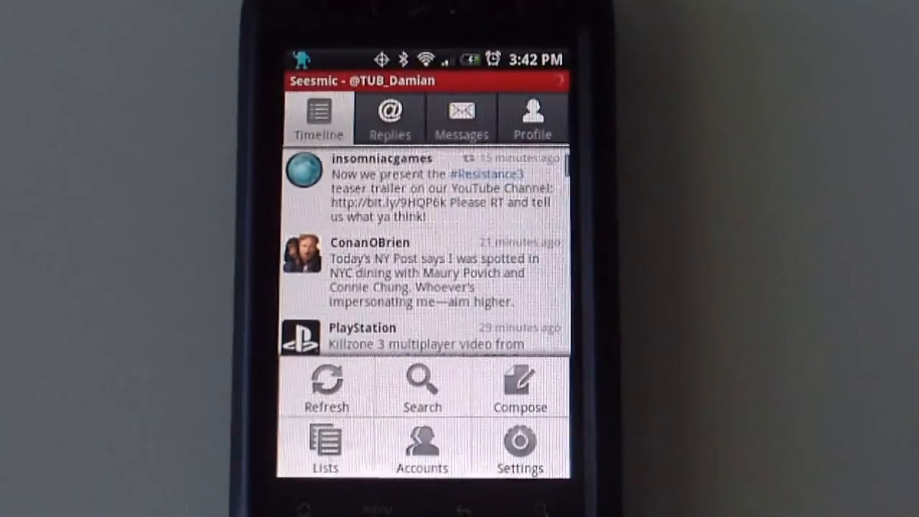
View the Look & Feel display options, then return to the Seesmic Settings list.
click(520, 443)
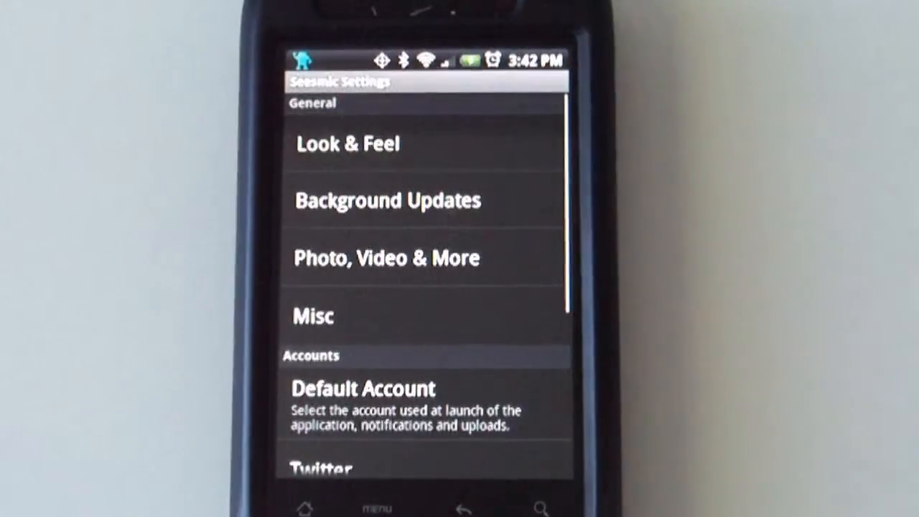
click(351, 144)
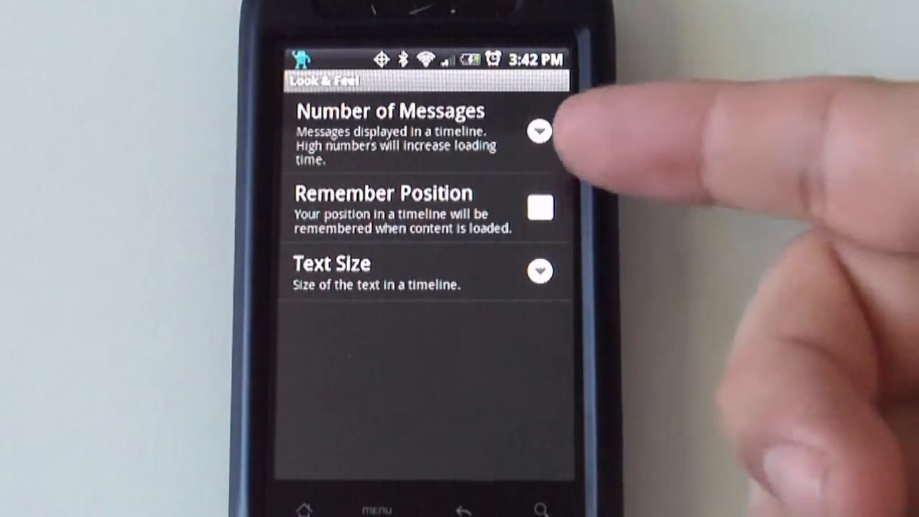
click(543, 131)
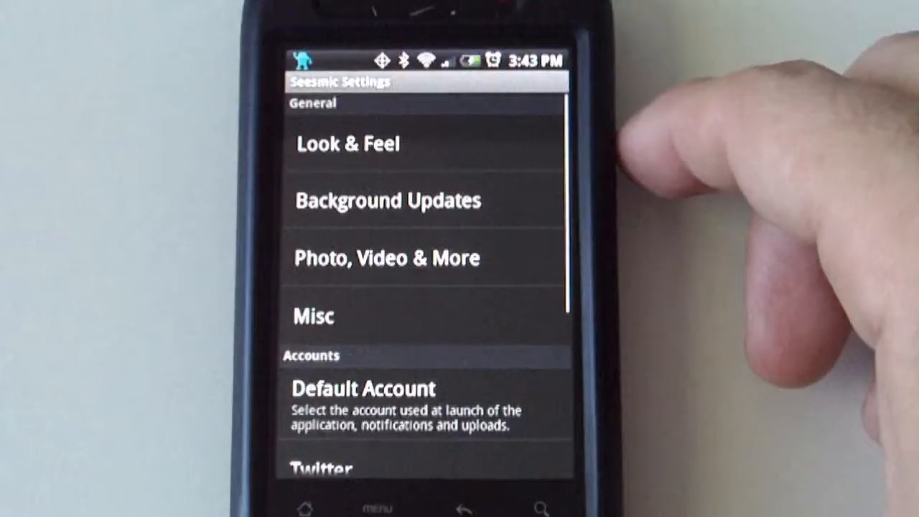
Review the Background Updates interval and notification options, then reach Photo, Video & More.
click(388, 200)
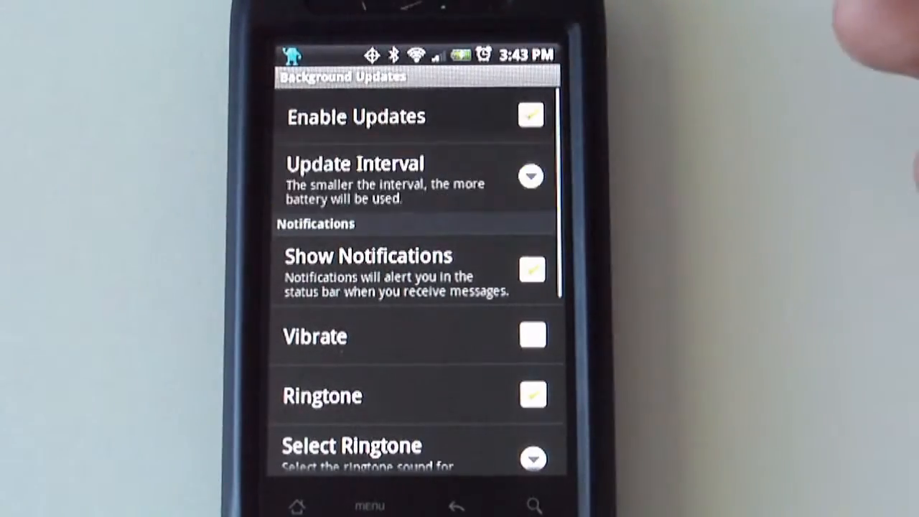
click(417, 172)
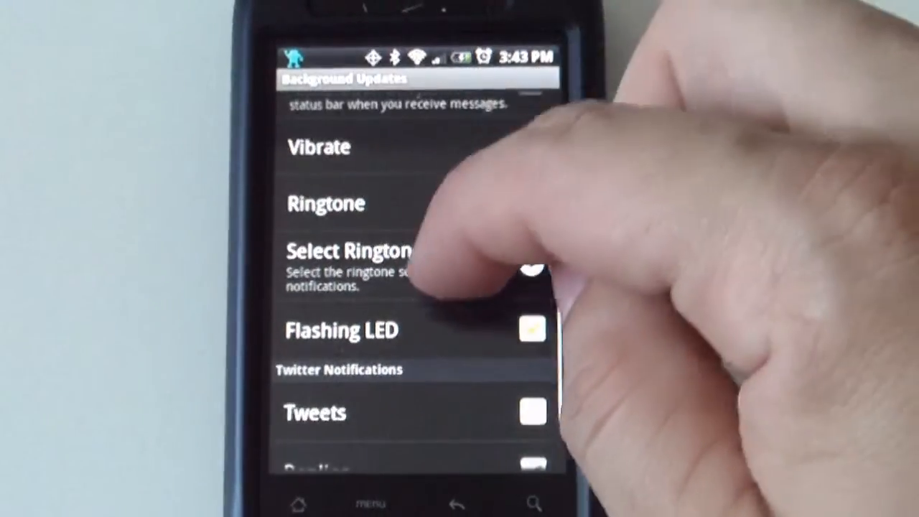
click(352, 252)
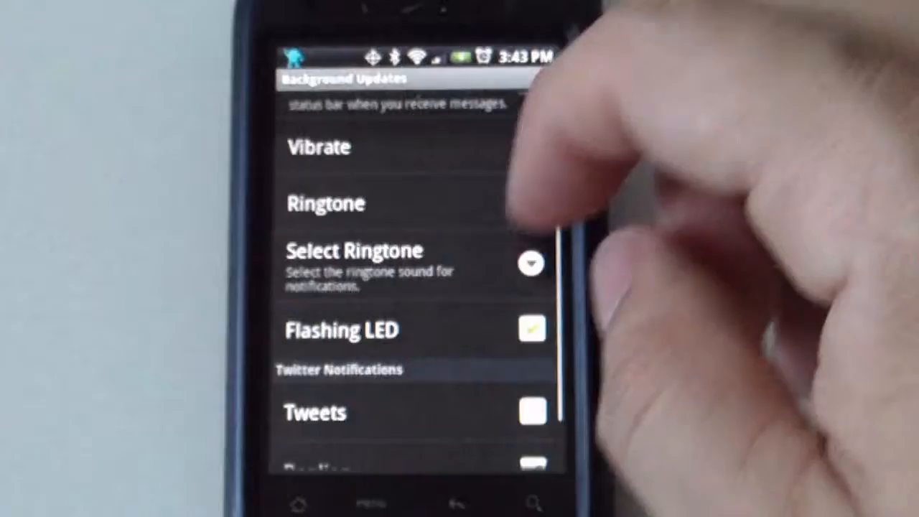
scroll(down, 3)
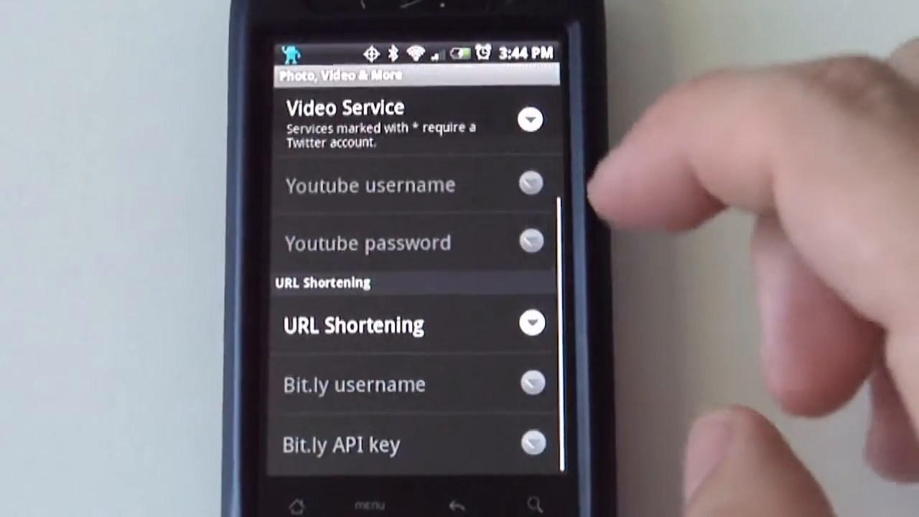
View the URL shortening choices: Bit.ly, J.mp and Tinyurl.
click(354, 324)
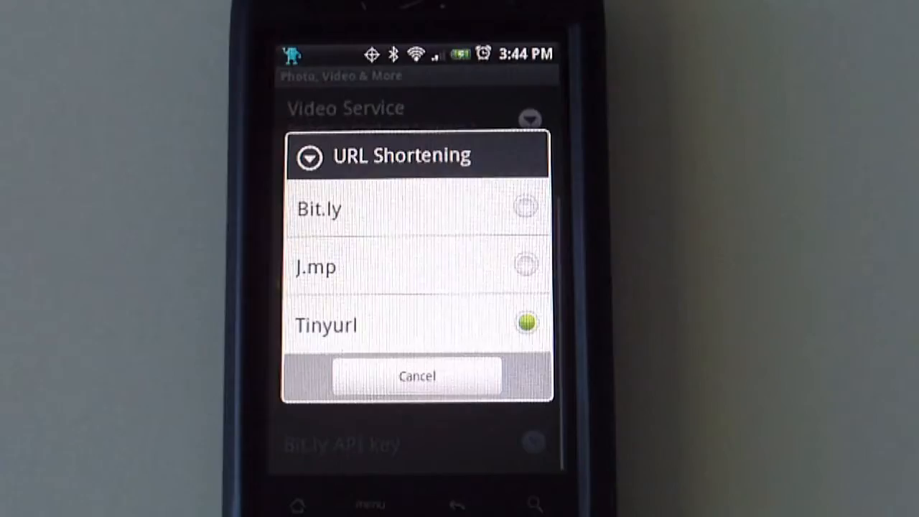
click(327, 325)
text(obama)
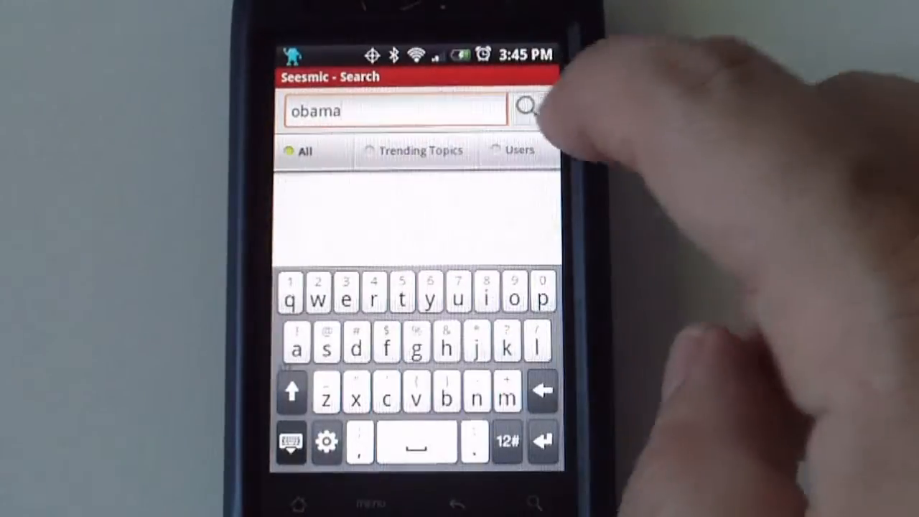
Run the Twitter search for 'obama'.
click(529, 106)
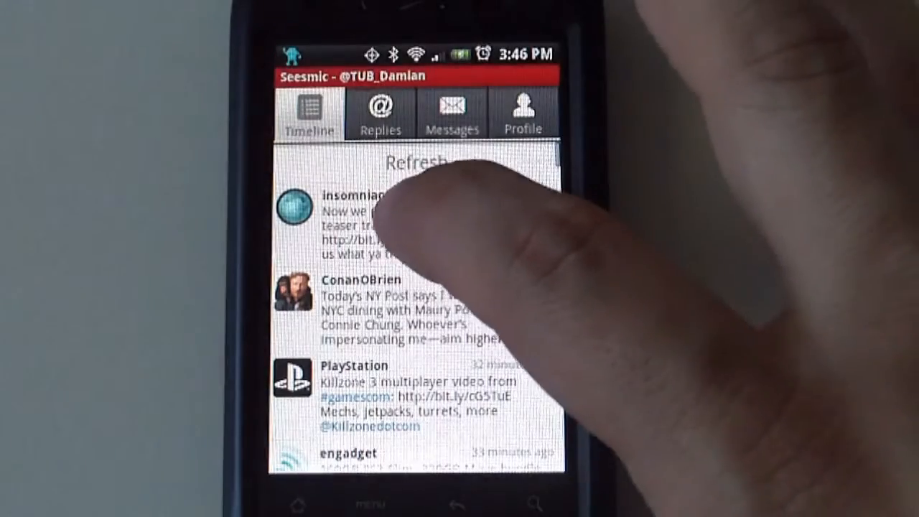
View the insomniacgames tweet from the home timeline.
click(359, 215)
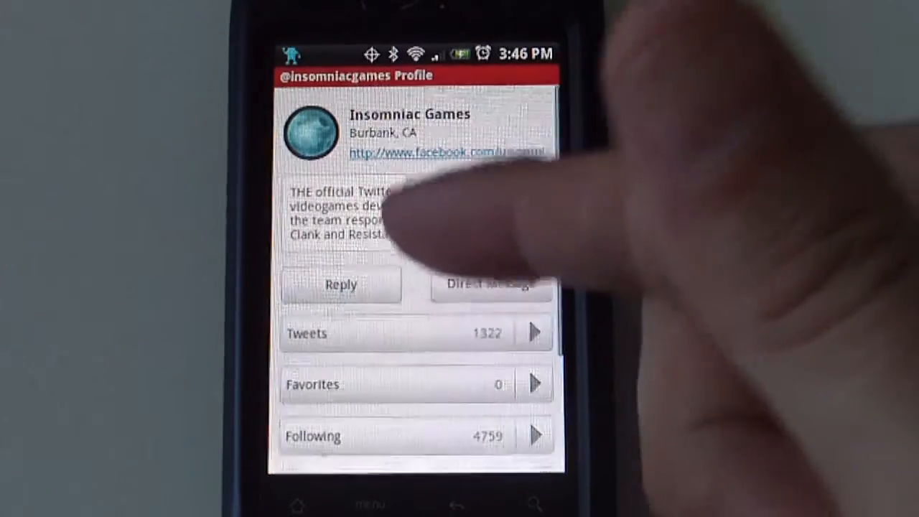
Scroll the Insomniac Games profile to reach its Tweets row.
scroll(down, 3)
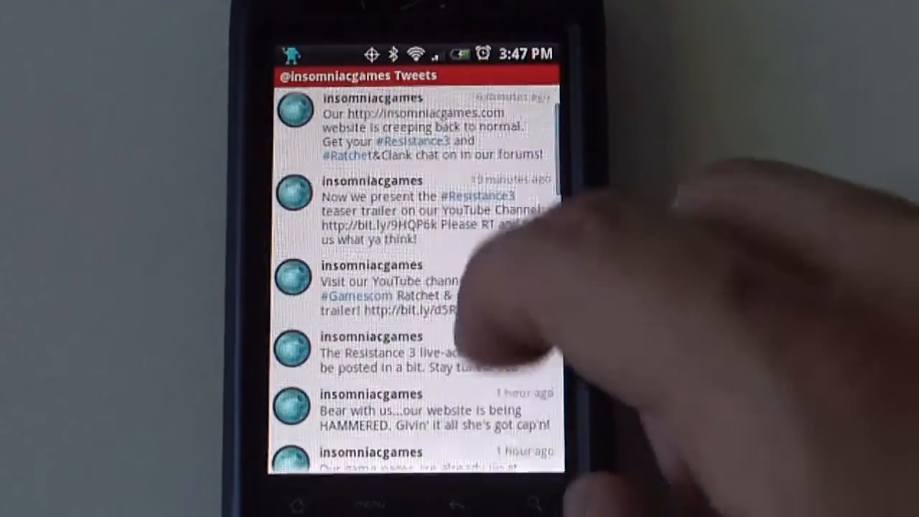
Browse Insomniac Games' tweets, following and followers lists.
scroll(down, 3)
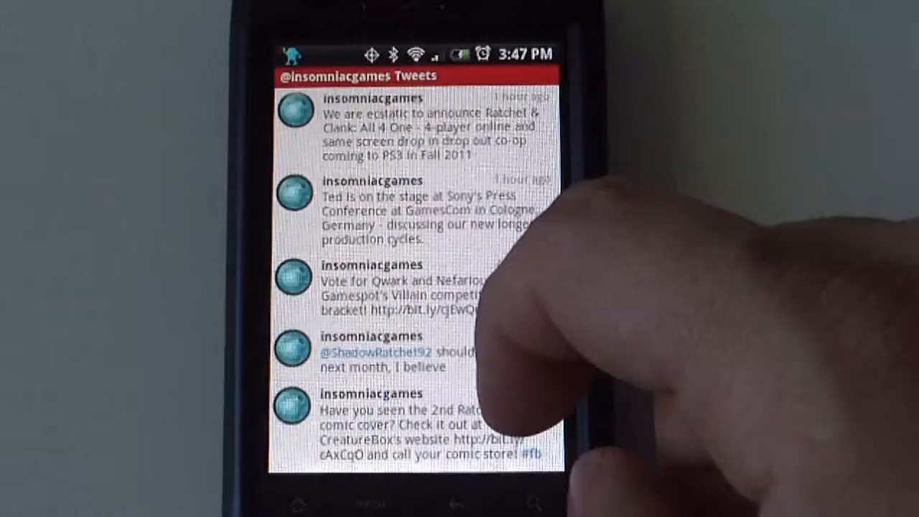
scroll(down, 3)
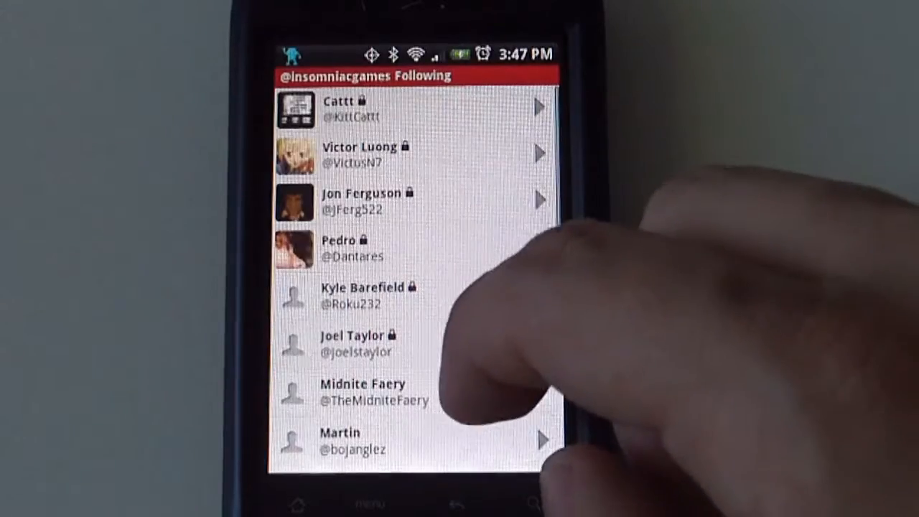
scroll(down, 3)
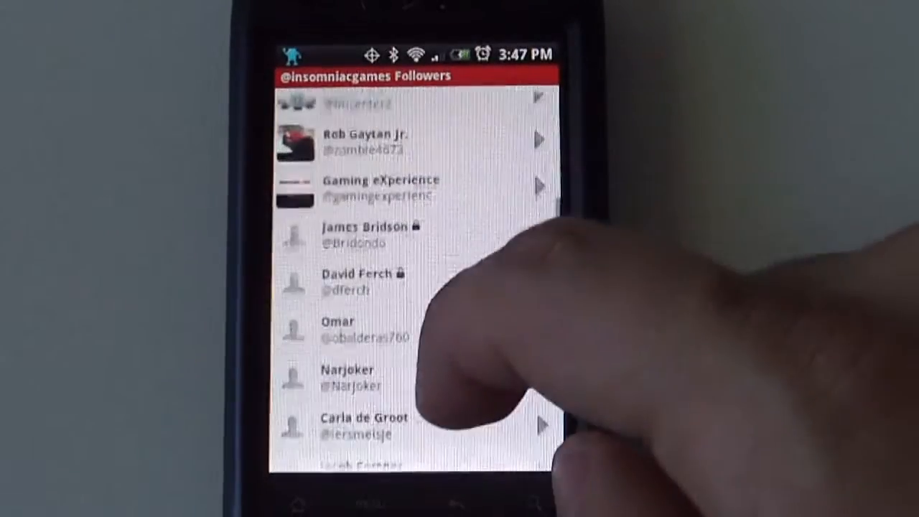
scroll(down, 3)
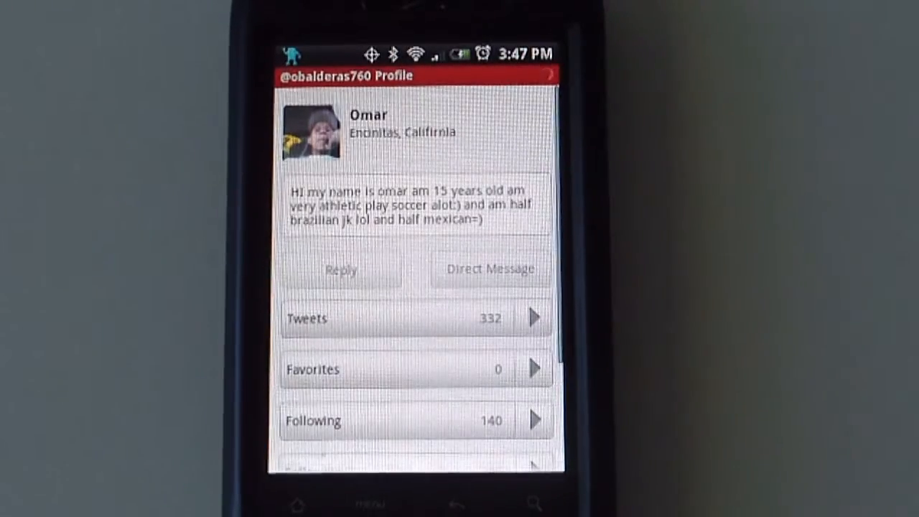
Scroll the Followers list to reach a follower's row.
scroll(down, 3)
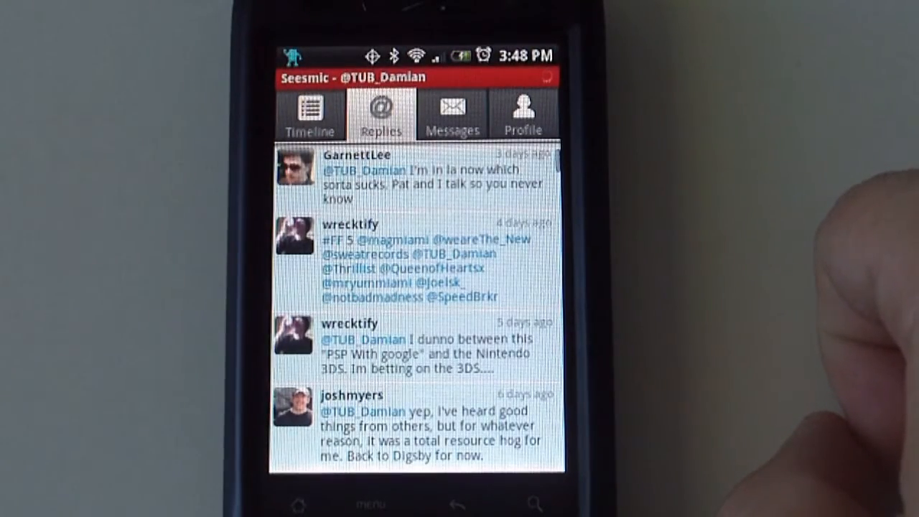
Check and refresh the direct messages, then show the signed-in account's profile summary.
click(451, 112)
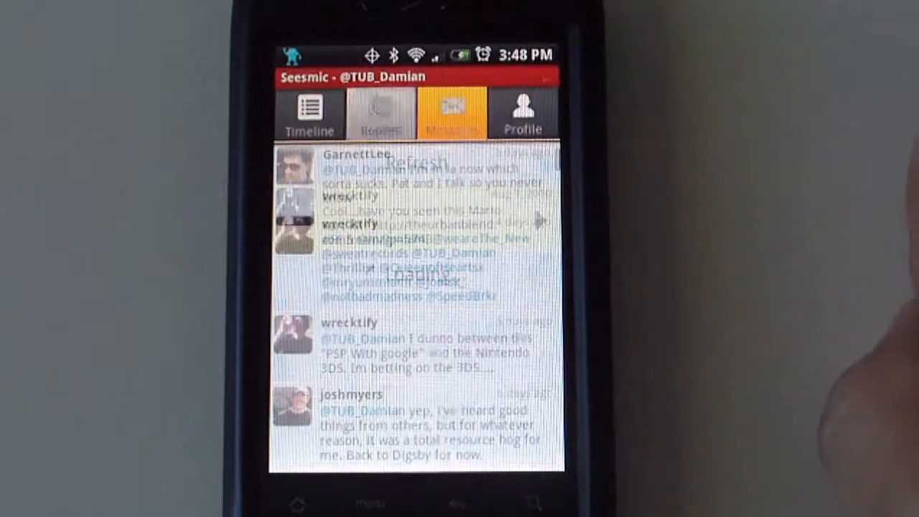
click(451, 113)
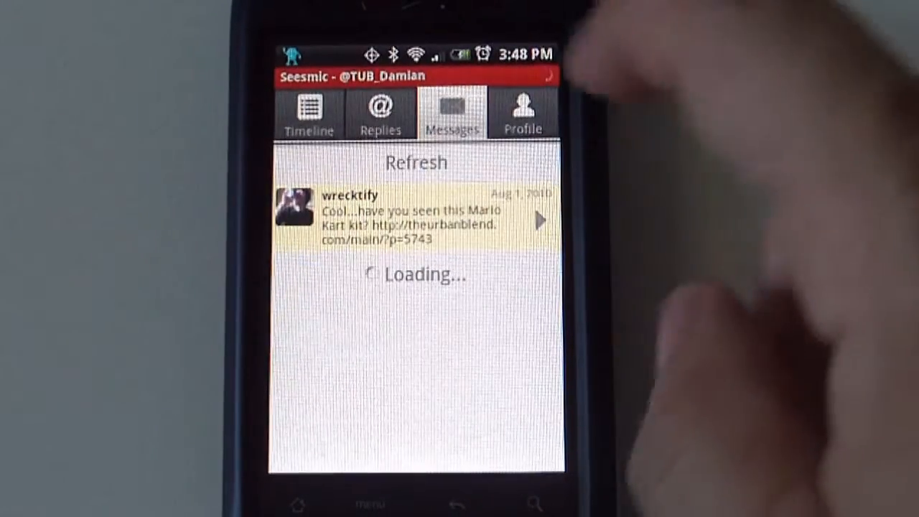
click(523, 113)
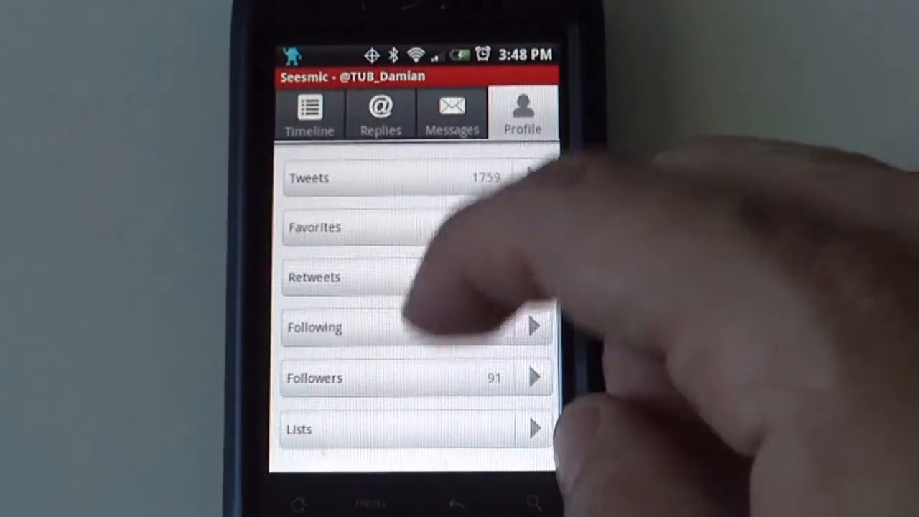
click(310, 114)
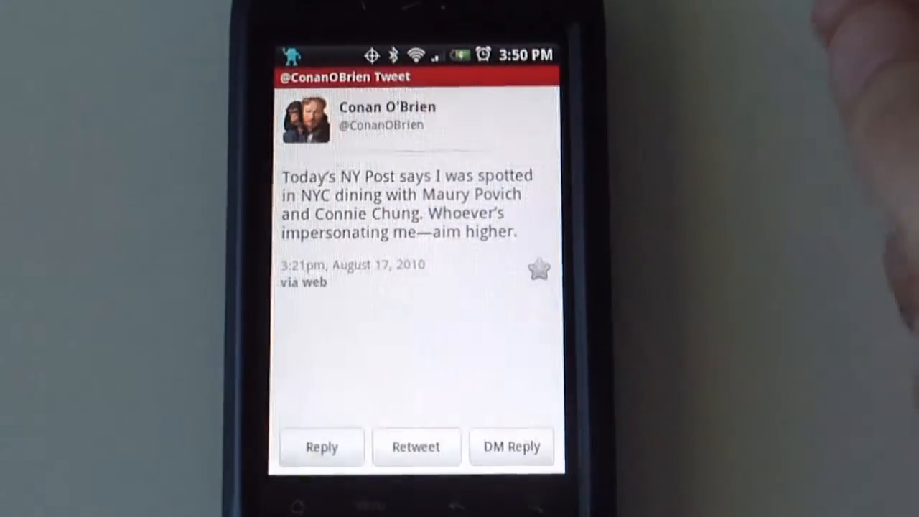
Leave the NY Post tweet detail screen and return to the Android home screen.
click(322, 447)
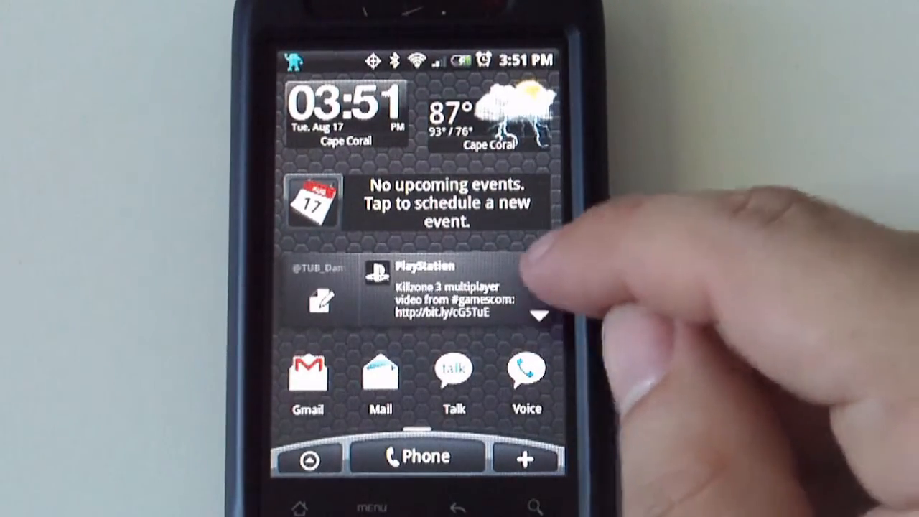
Advance the Seesmic widget to the next tweet, an AndroidGuys post about GetGlue check-ins.
click(543, 316)
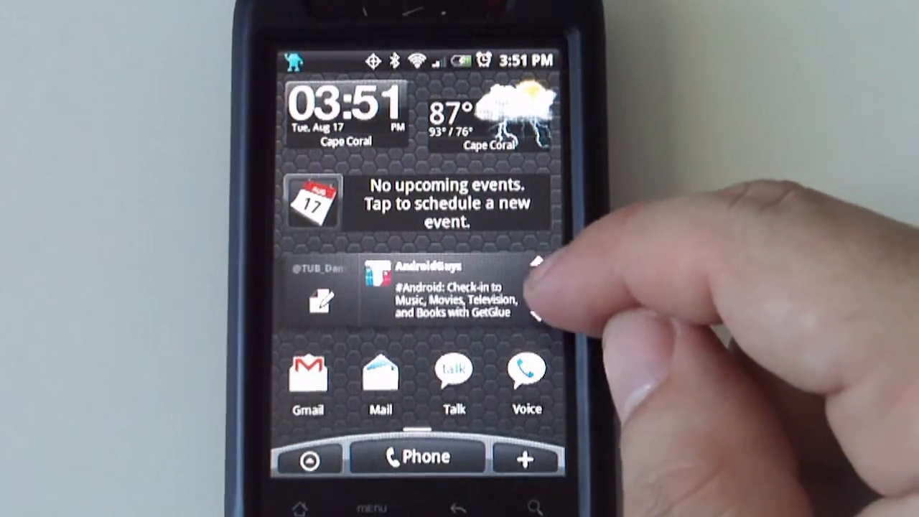